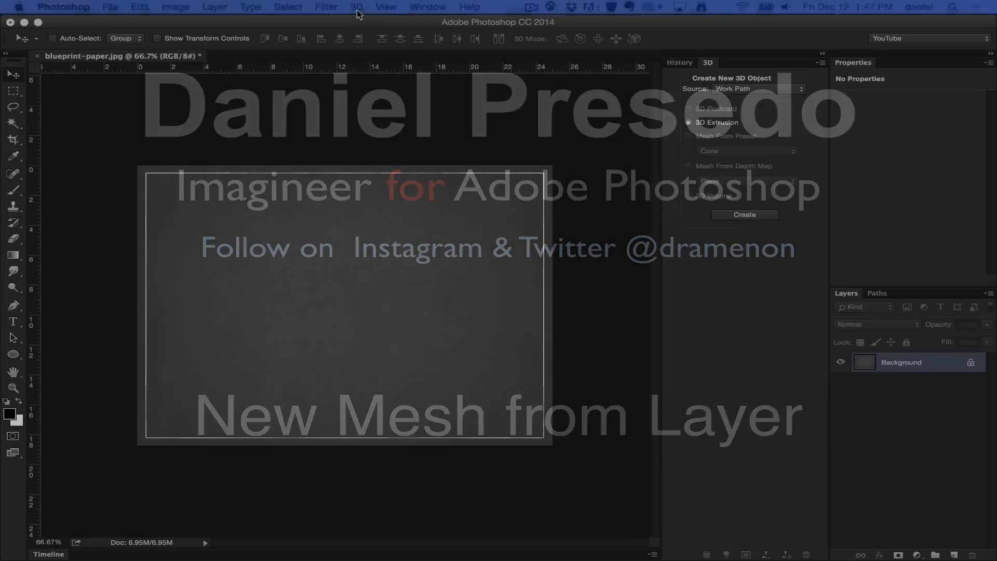
Open the 3D menu to browse New Mesh from Layer options: Postcard, Mesh Preset, Depth Map, Volume
{"action": "left_click", "coordinate": [357, 7]}
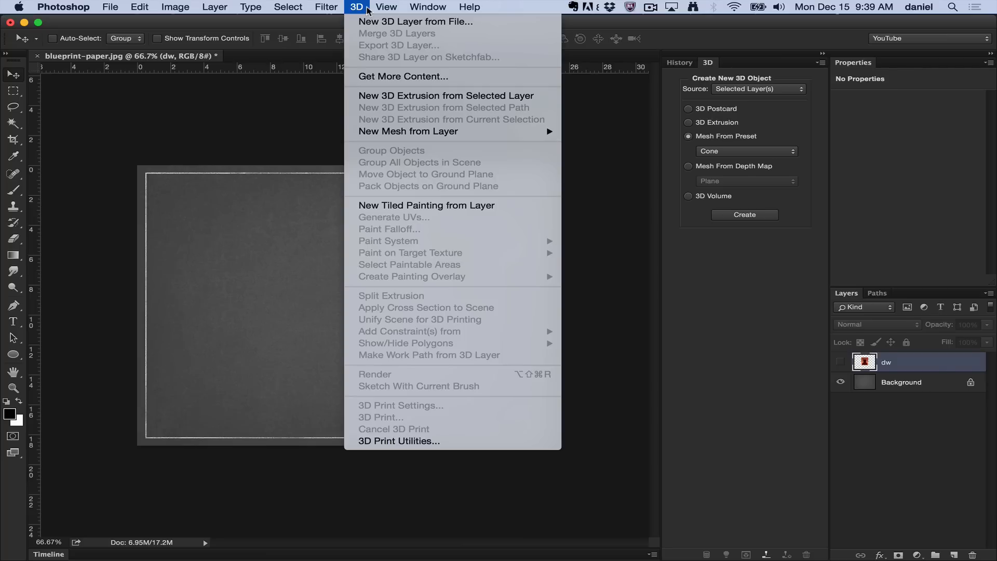
{"action": "mouse_move", "coordinate": [408, 132]}
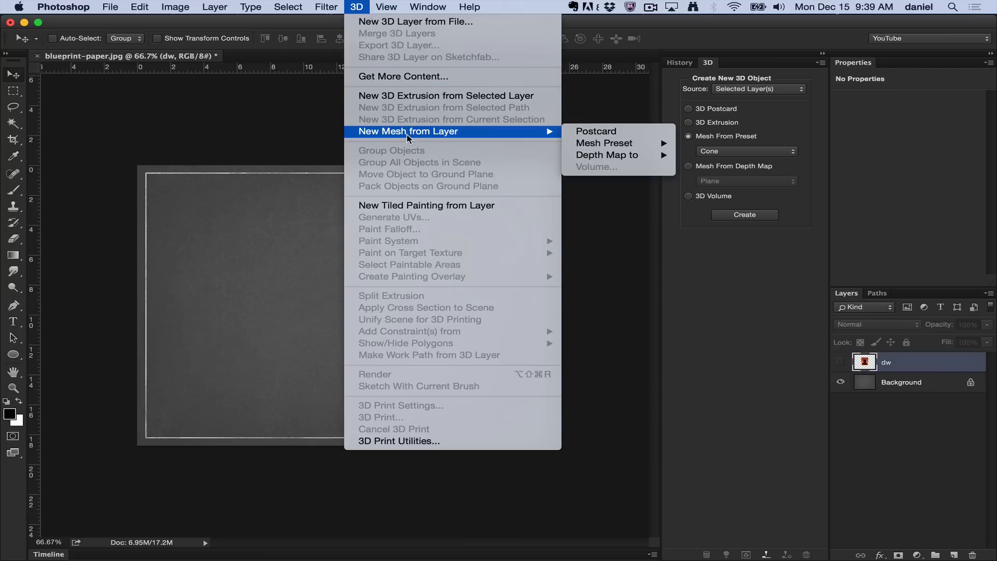
{"action": "mouse_move", "coordinate": [596, 131]}
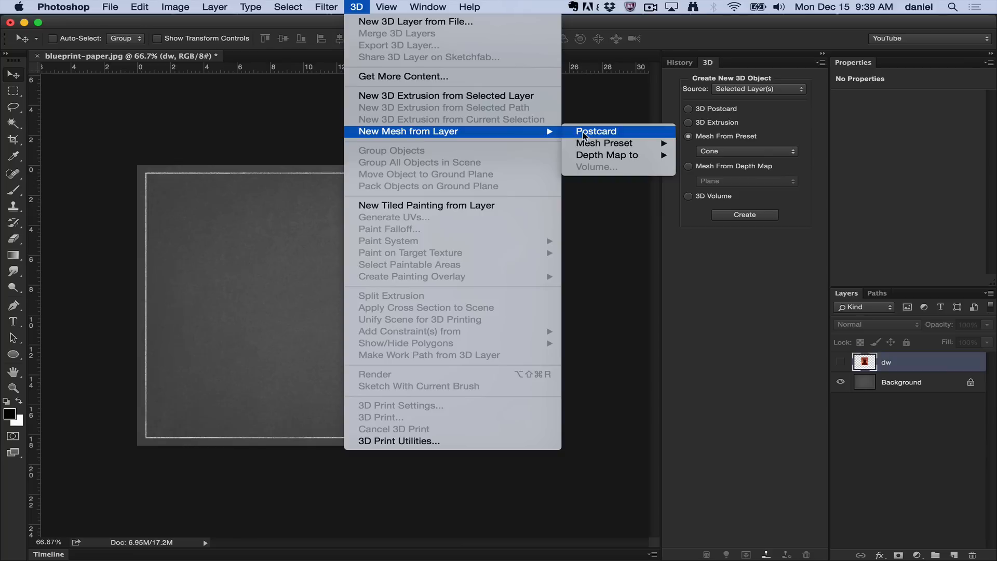
{"action": "mouse_move", "coordinate": [604, 142]}
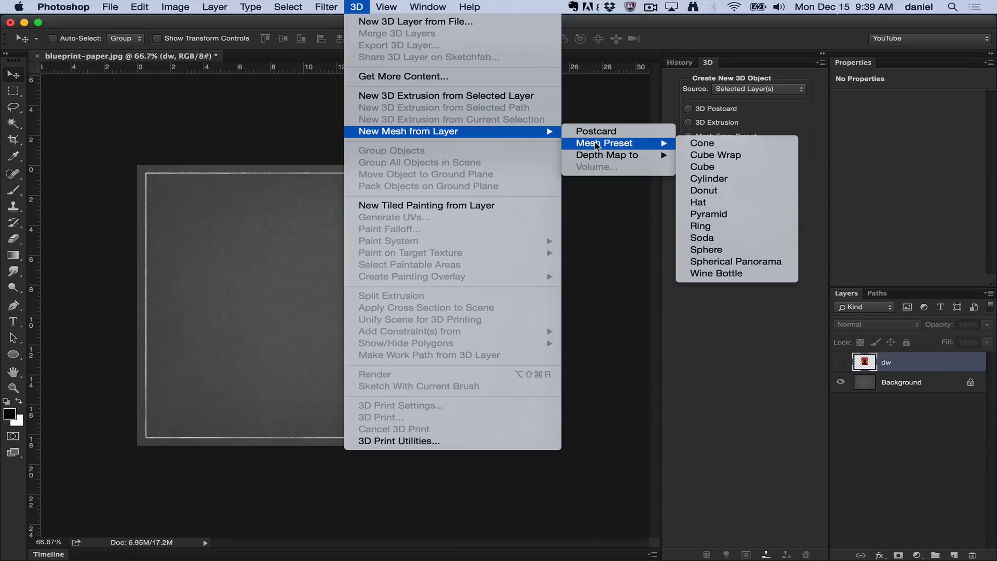
{"action": "mouse_move", "coordinate": [708, 214]}
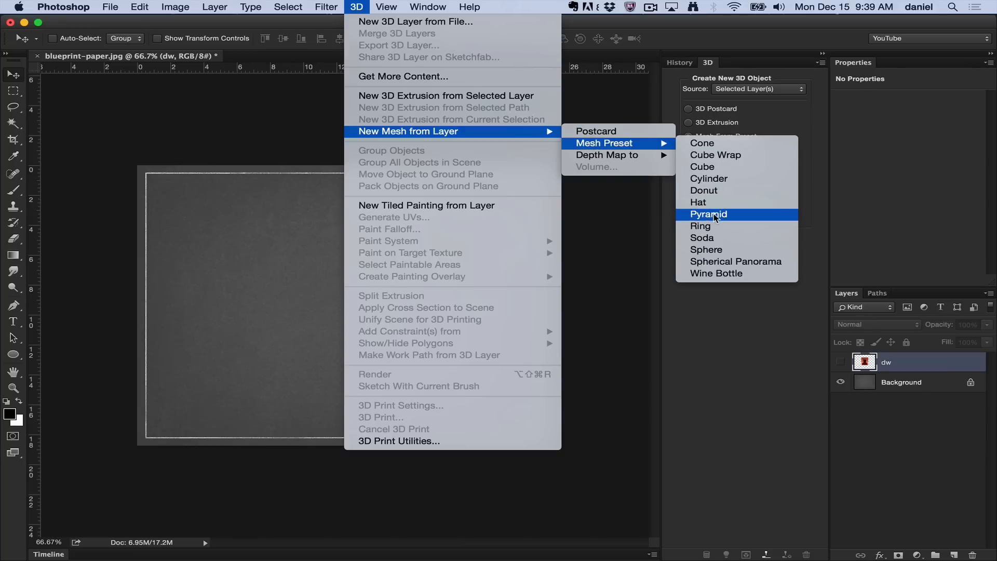
{"action": "mouse_move", "coordinate": [607, 155]}
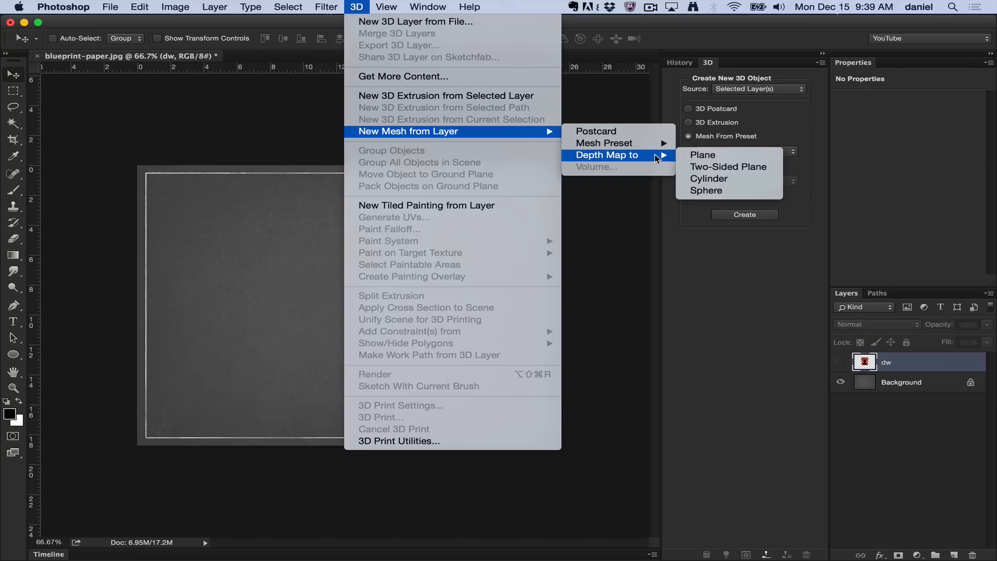
{"action": "mouse_move", "coordinate": [595, 173]}
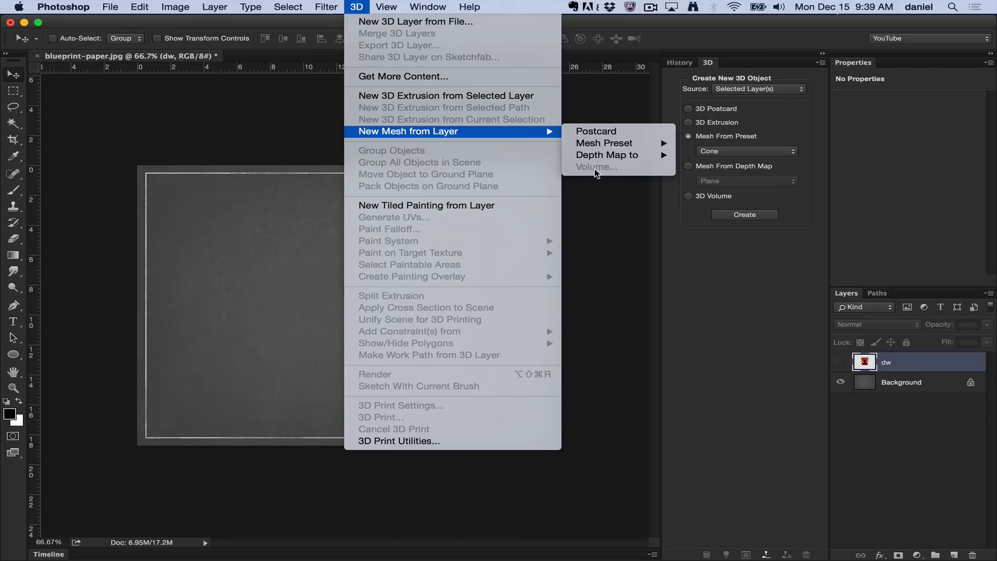
{"action": "mouse_move", "coordinate": [596, 131]}
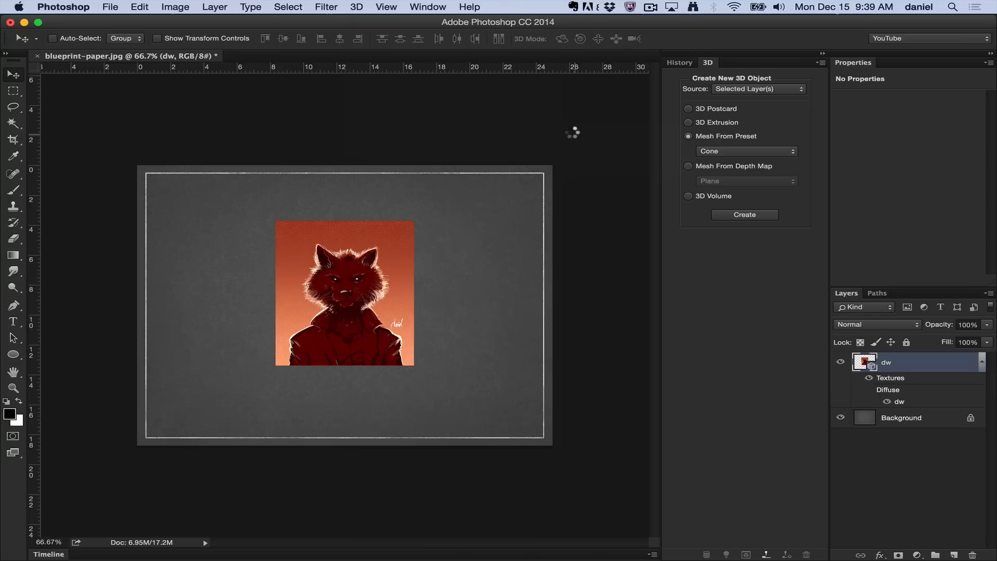
Switch to the 3D workspace to view the wolf postcard with its ground grid and camera
{"action": "left_click", "coordinate": [743, 215]}
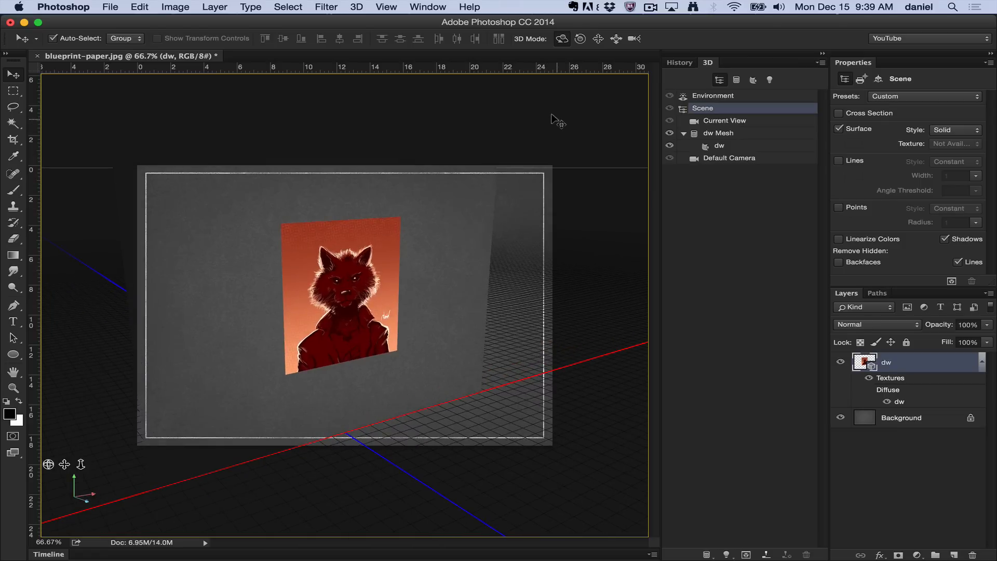
Wrap the dw wolf drawing onto the Soda can mesh preset and view it in 3D
{"action": "left_click", "coordinate": [356, 7]}
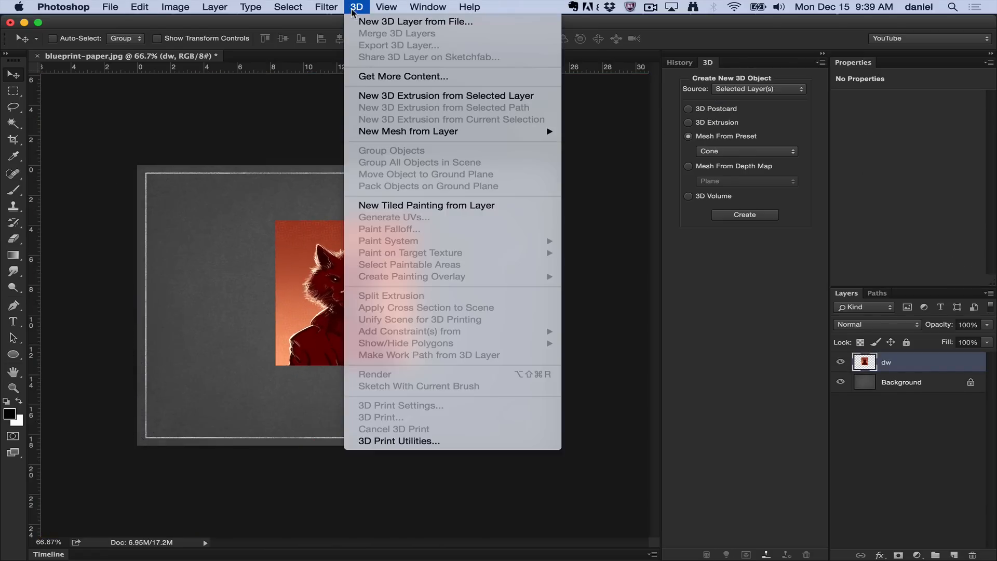
{"action": "mouse_move", "coordinate": [604, 142]}
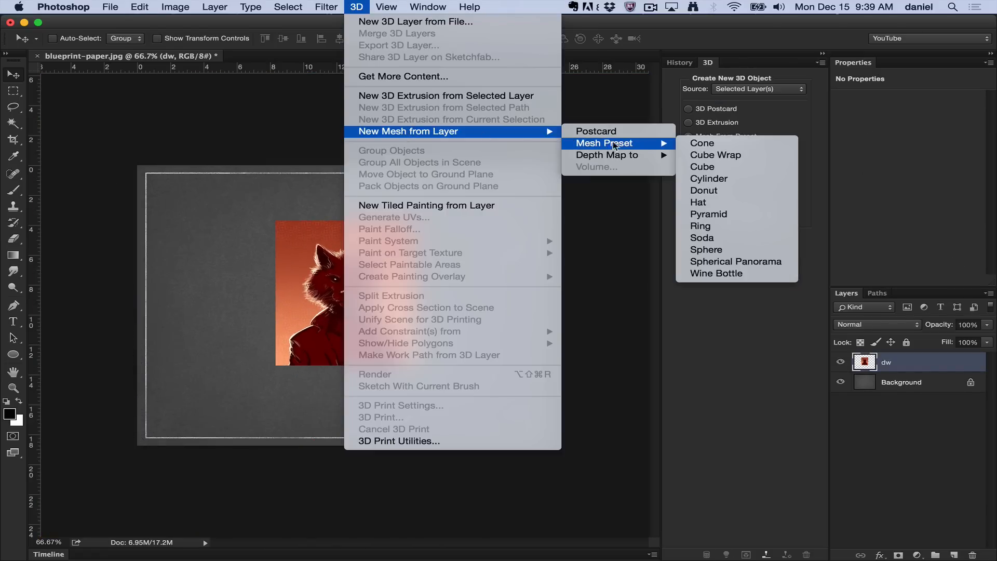
{"action": "left_click", "coordinate": [702, 143]}
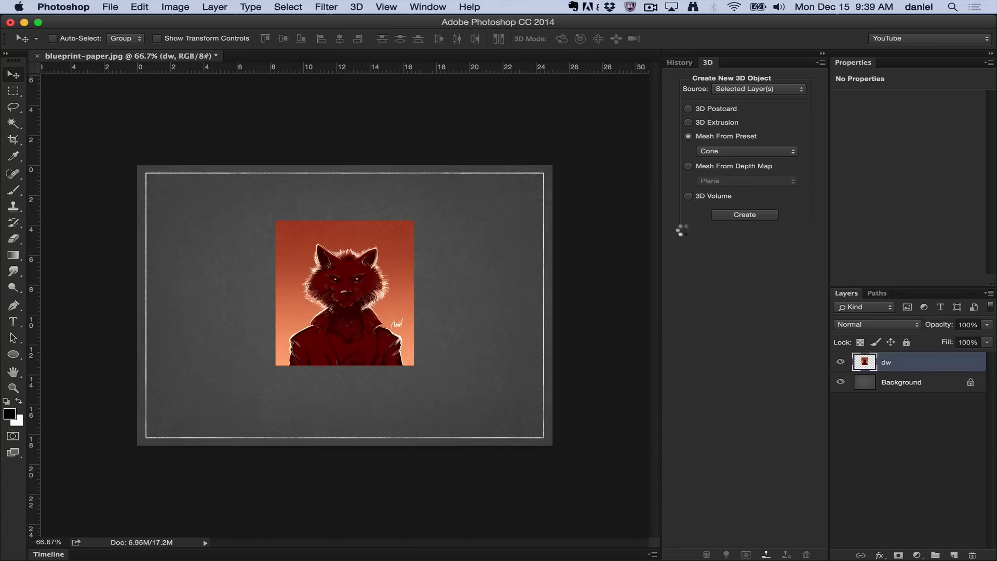
{"action": "left_click", "coordinate": [743, 215]}
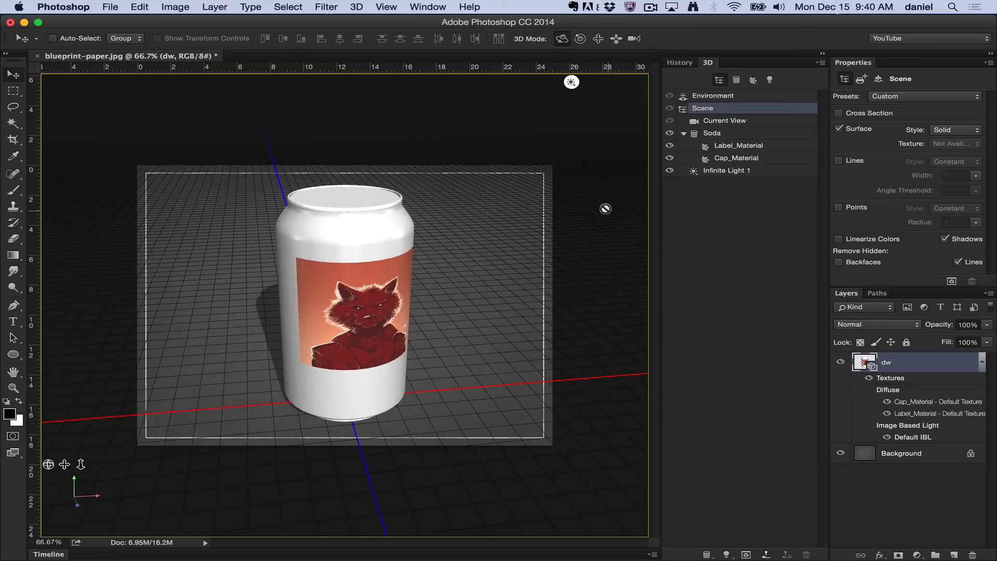
{"action": "mouse_move", "coordinate": [477, 116]}
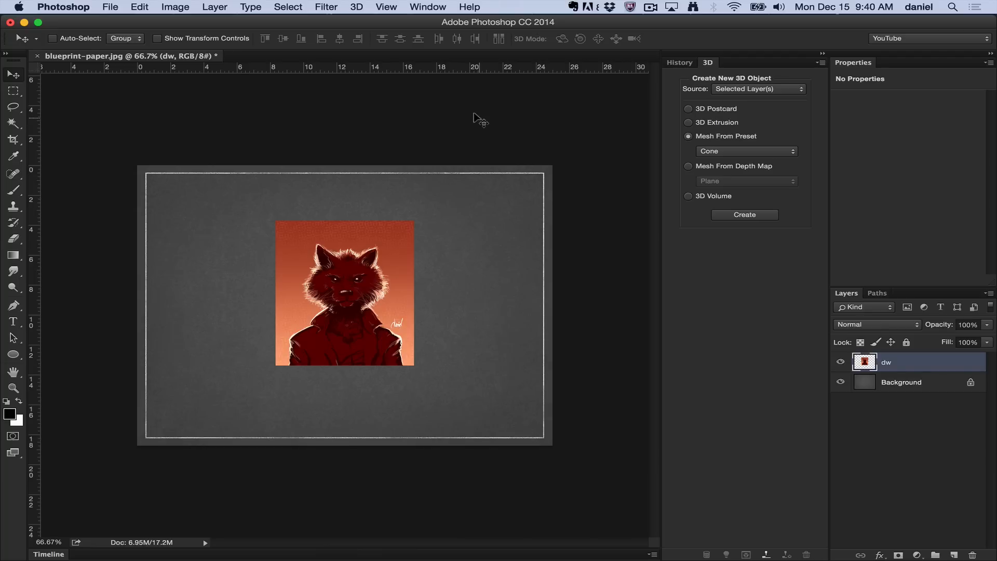
{"action": "left_click", "coordinate": [356, 7]}
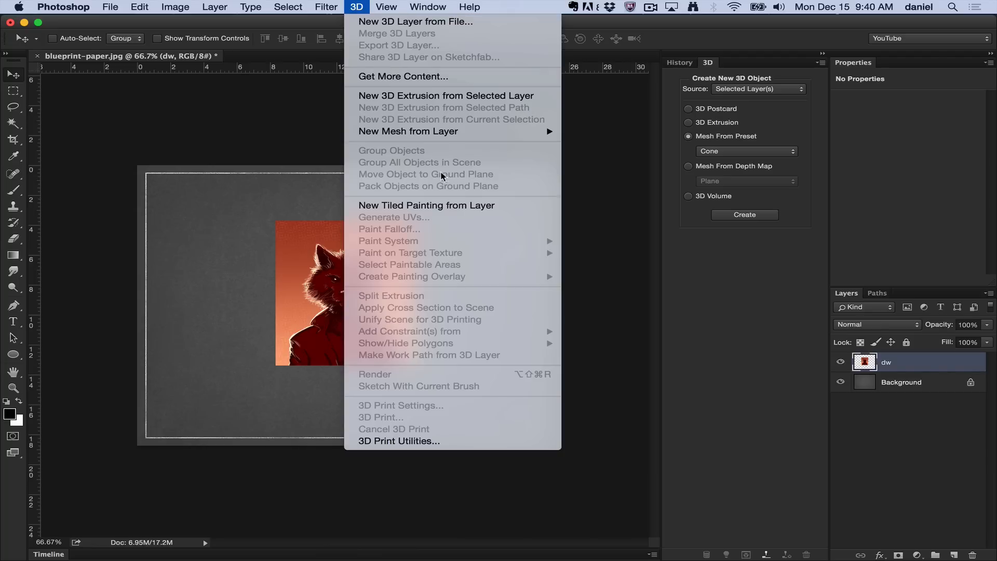
{"action": "mouse_move", "coordinate": [408, 131]}
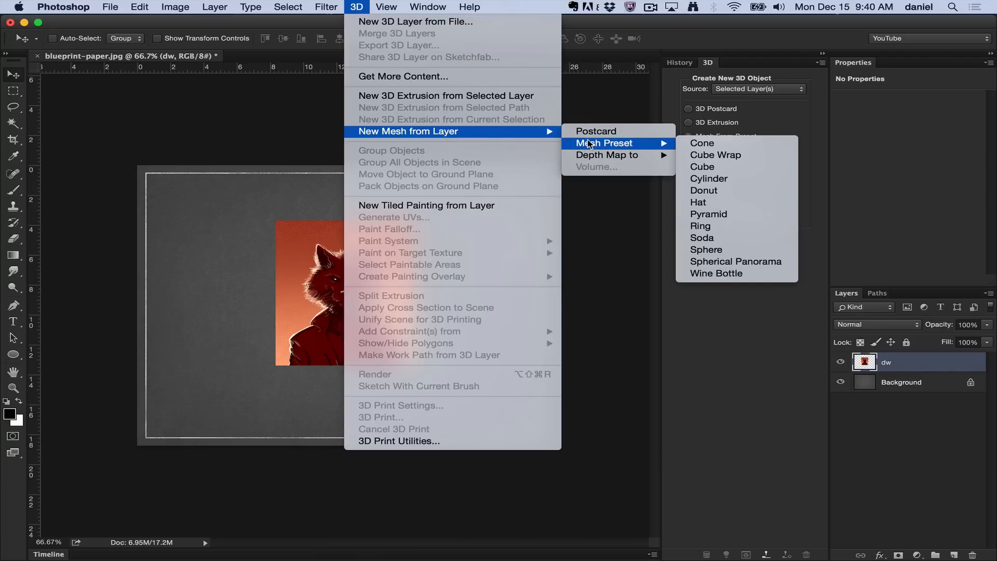
{"action": "mouse_move", "coordinate": [652, 147]}
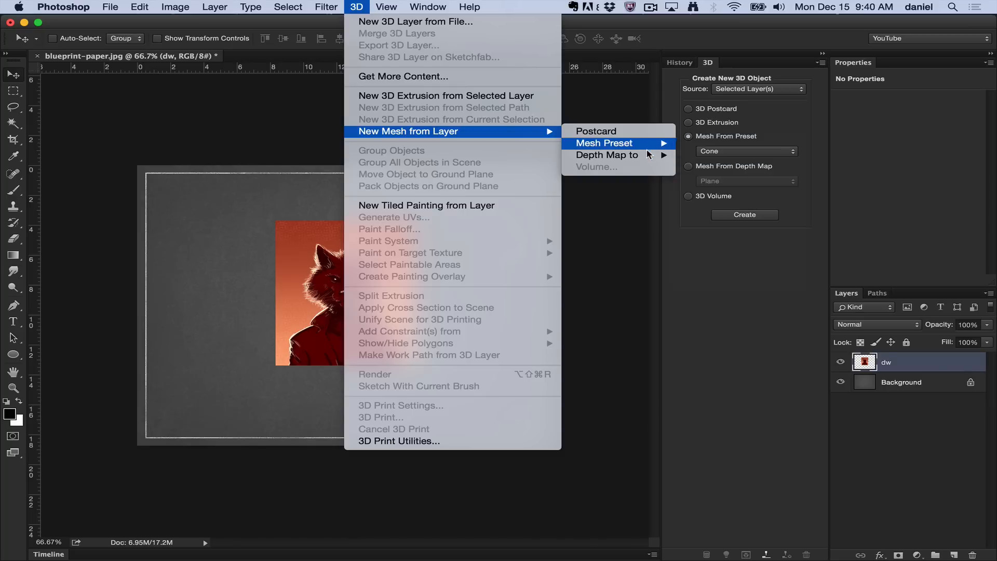
{"action": "mouse_move", "coordinate": [607, 155]}
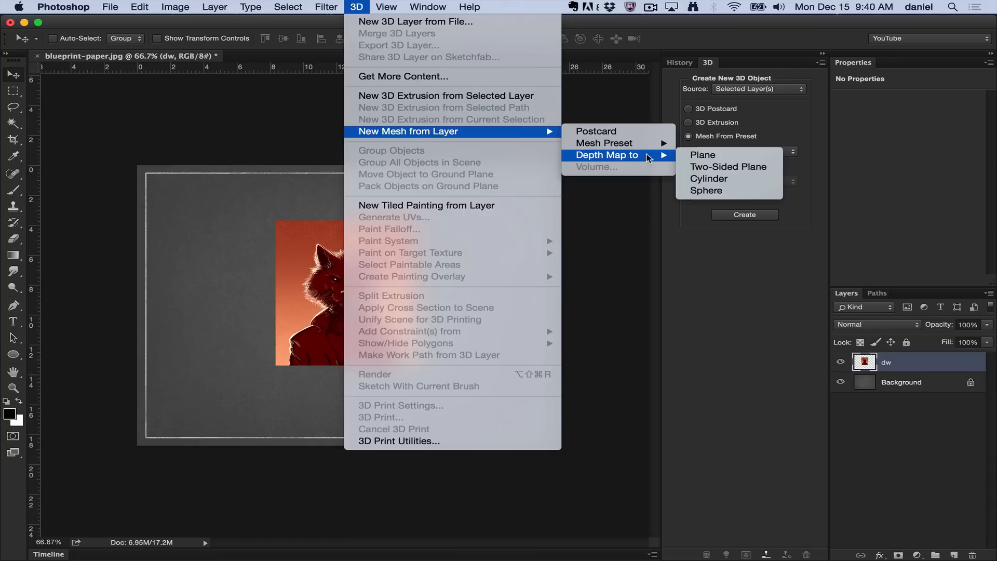
{"action": "mouse_move", "coordinate": [703, 155]}
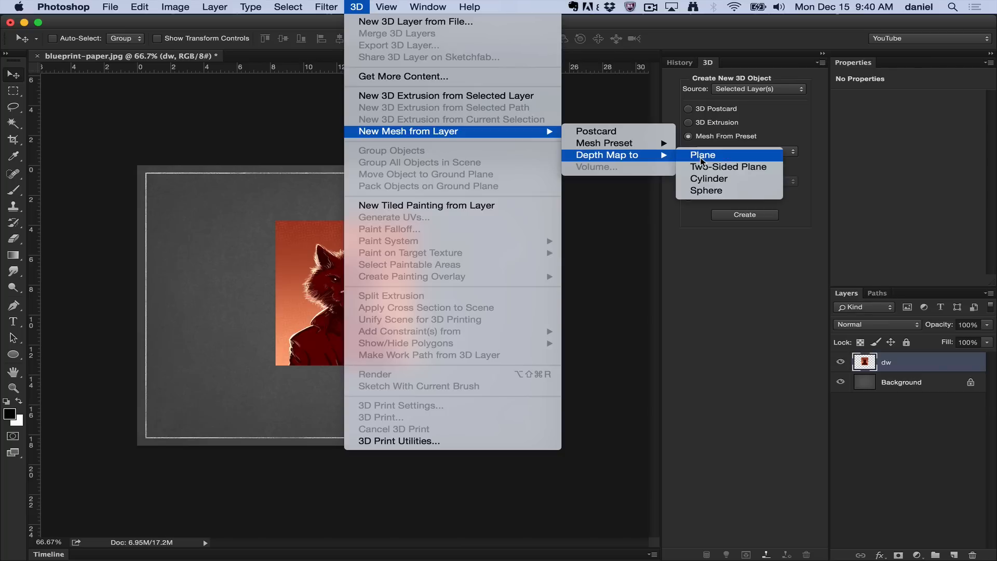
{"action": "mouse_move", "coordinate": [729, 166]}
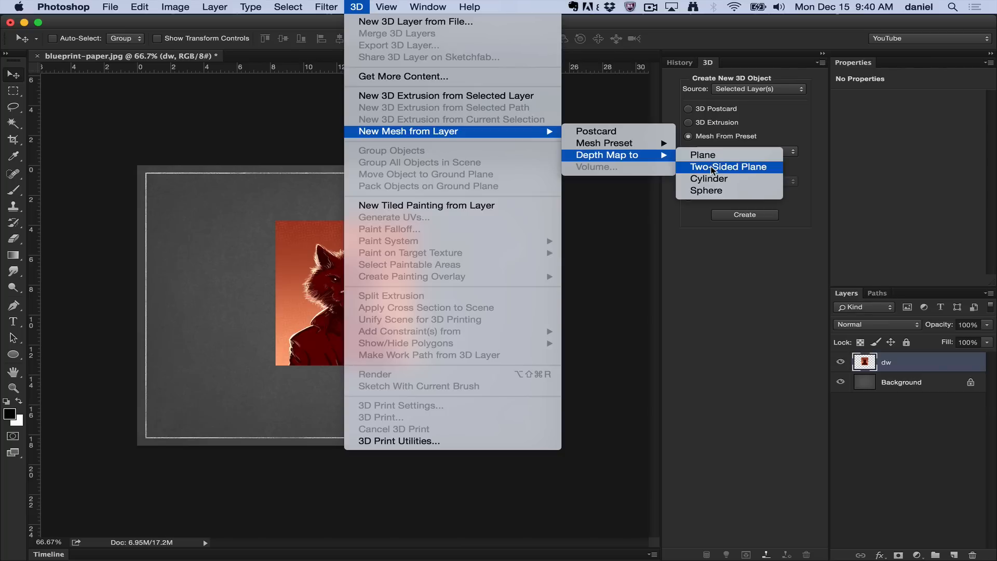
{"action": "left_click", "coordinate": [729, 167]}
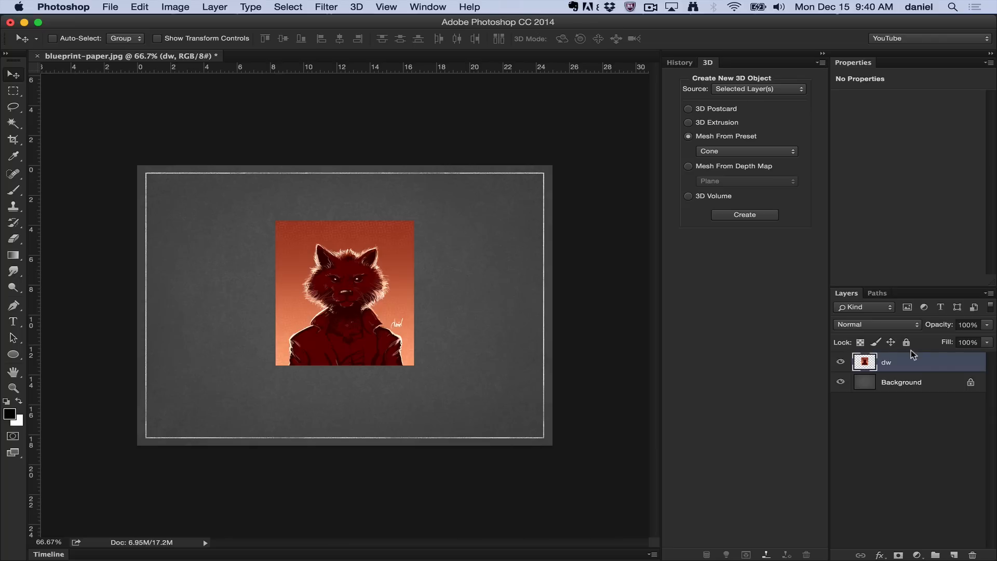
{"action": "mouse_move", "coordinate": [910, 353]}
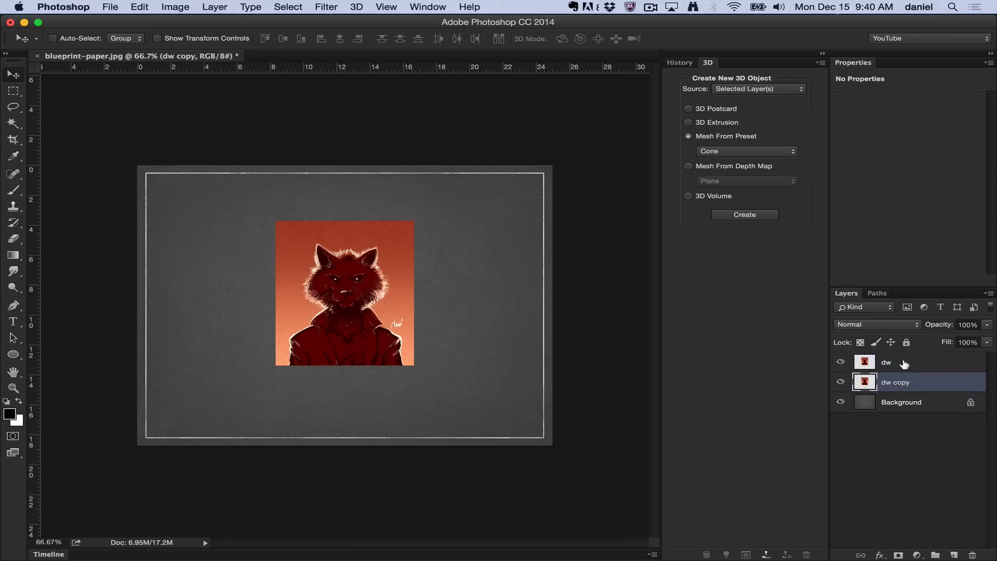
Select both the dw and dw copy layers in the Layers panel
{"action": "left_click", "coordinate": [887, 362]}
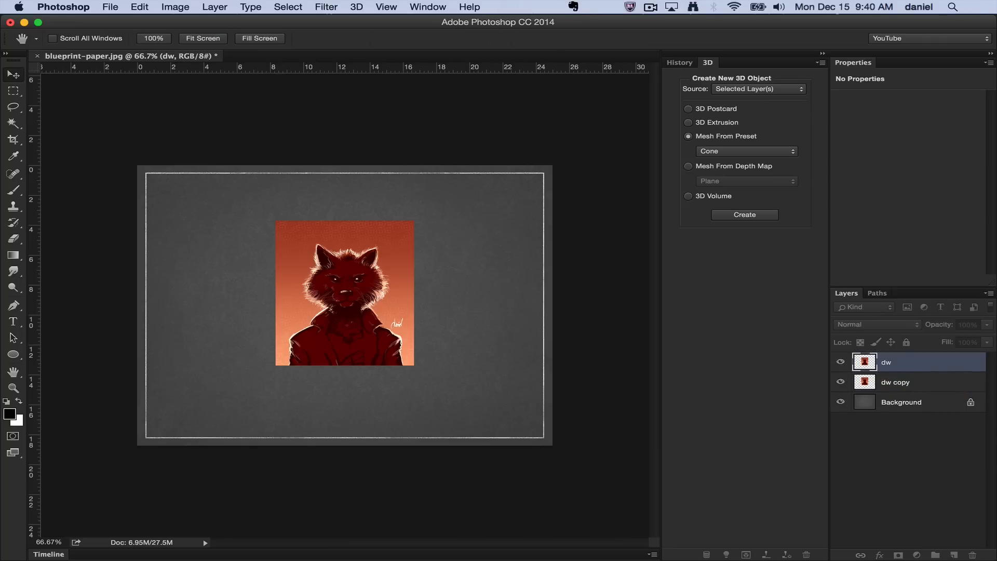
{"action": "left_click", "coordinate": [895, 382]}
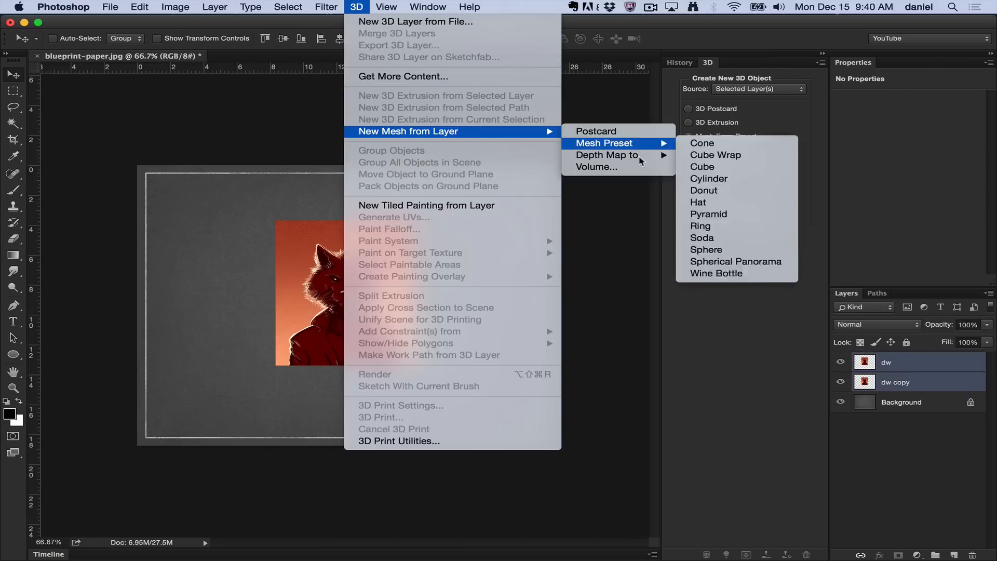
{"action": "mouse_move", "coordinate": [595, 168]}
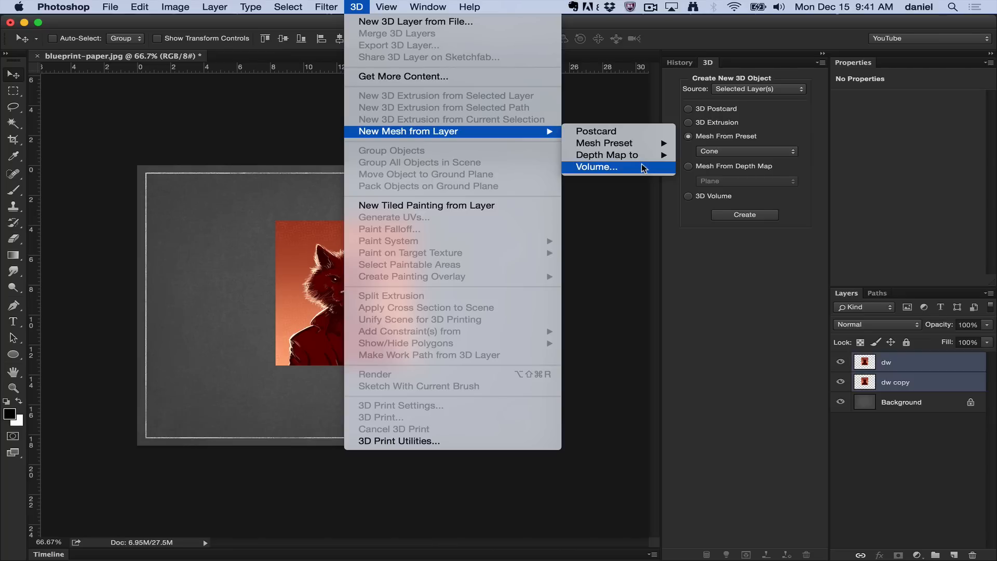
Convert dw and dw copy into a Volume, keeping the default X/Y/Z dimensions
{"action": "left_click", "coordinate": [594, 167]}
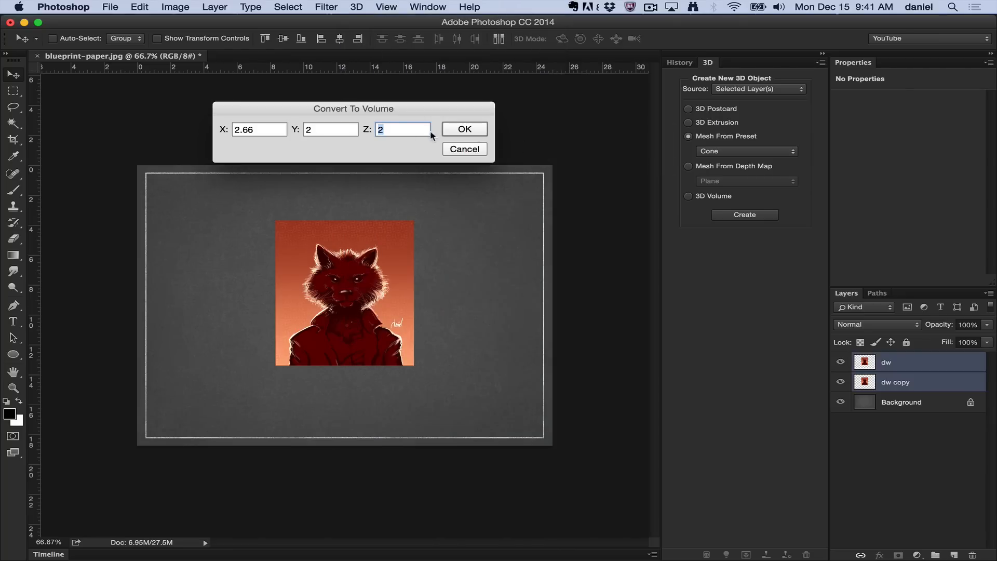
{"action": "left_click", "coordinate": [464, 128]}
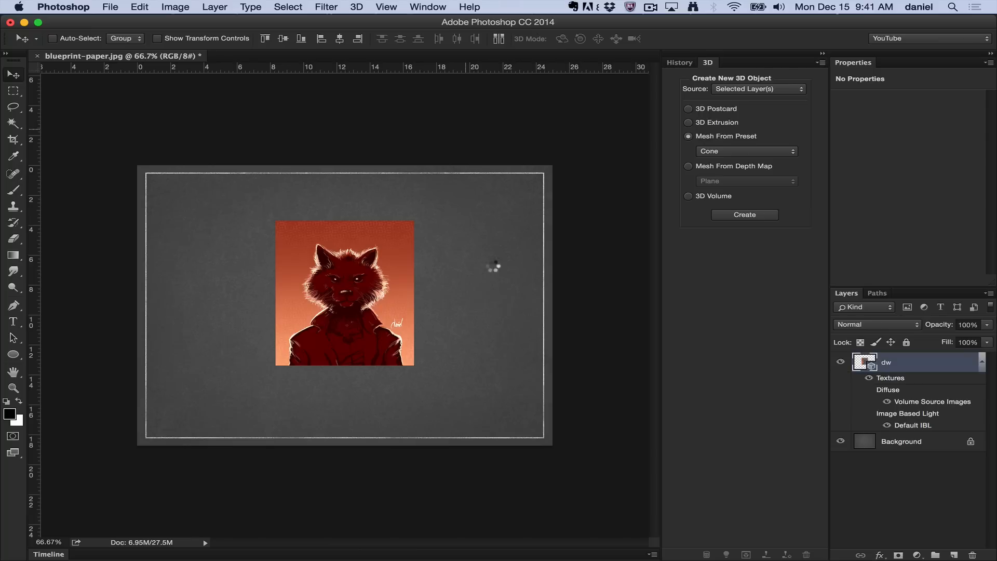
Switch to the 3D workspace to see the dw volume rendered as a soft blur
{"action": "left_click", "coordinate": [743, 215]}
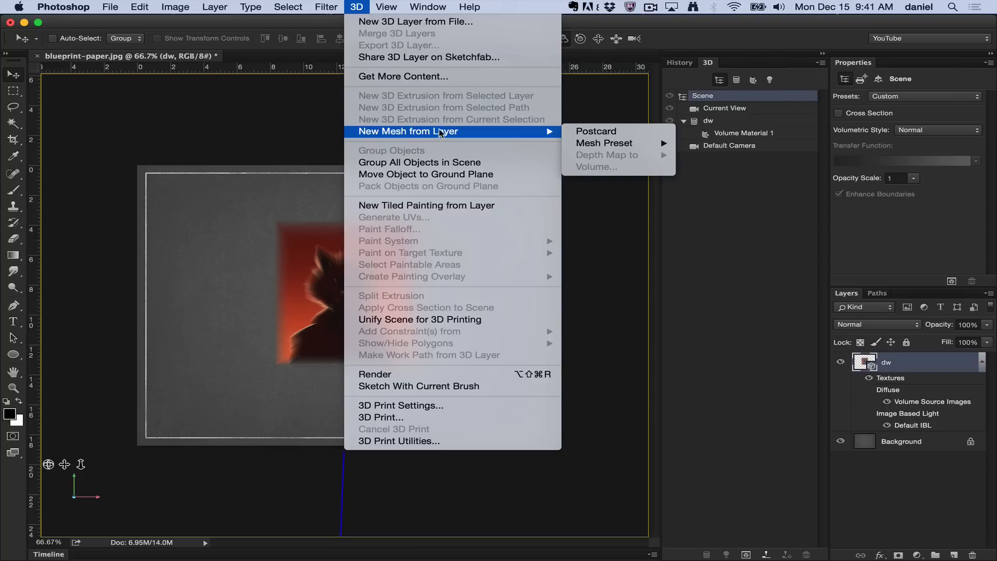
{"action": "mouse_move", "coordinate": [476, 135]}
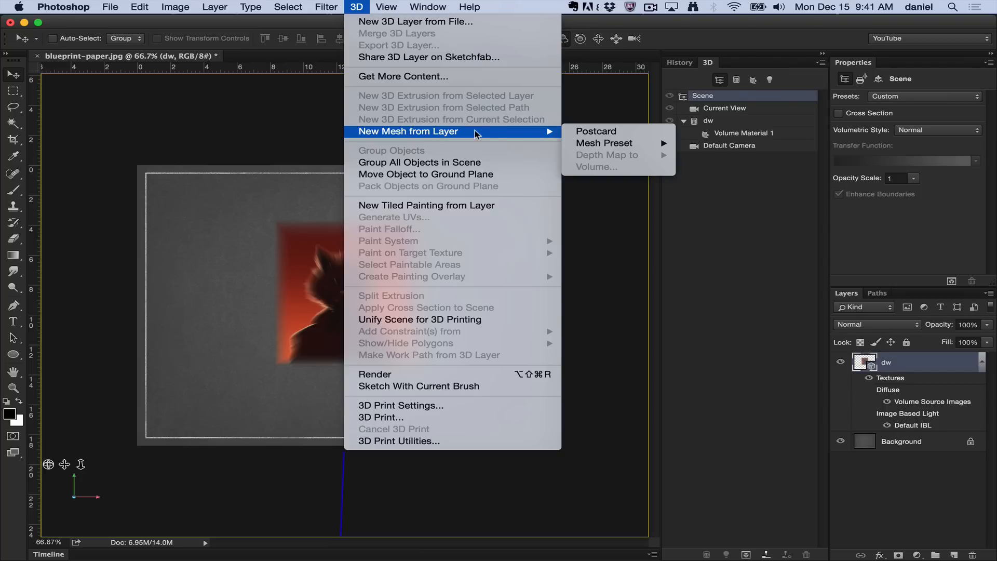